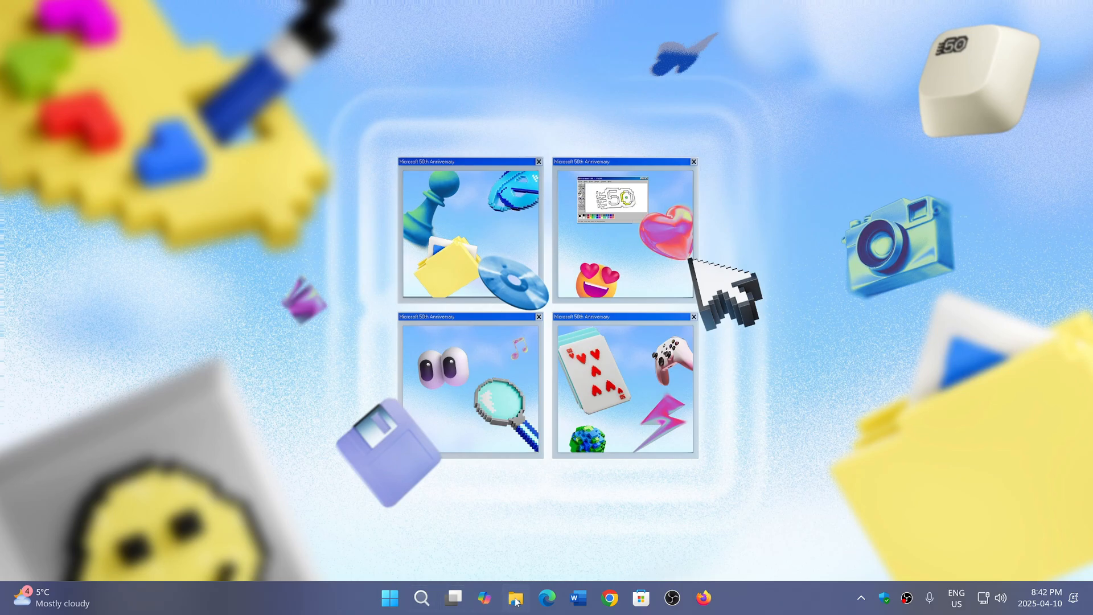
Launch File Explorer from the taskbar, landing on the Home page with Quick access.
click(515, 596)
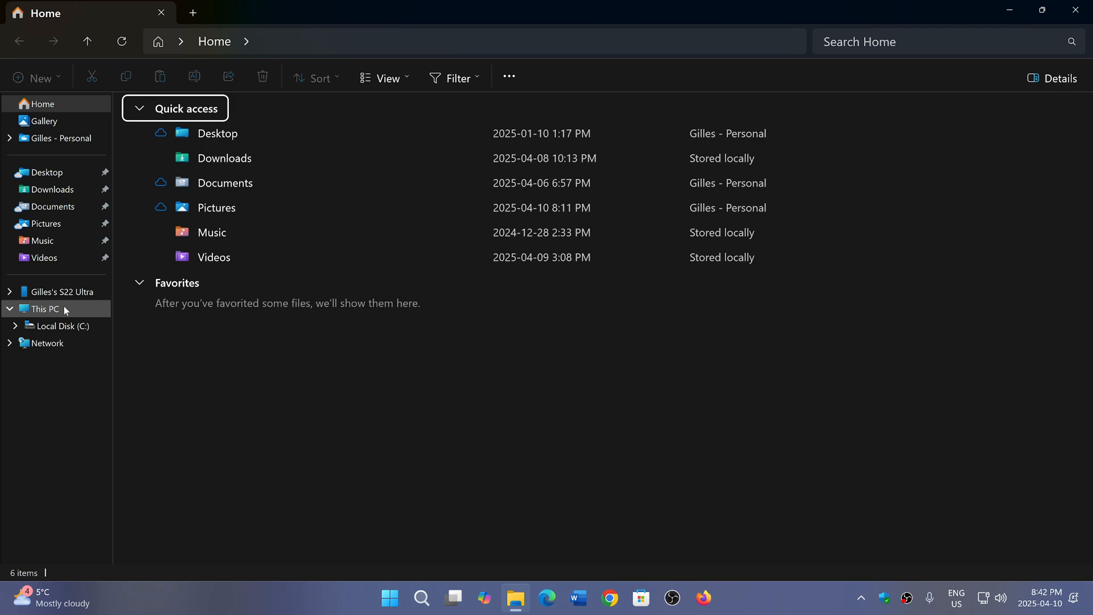
Browse Local Disk (C:) from the navigation pane to list its top-level folders and files.
click(60, 326)
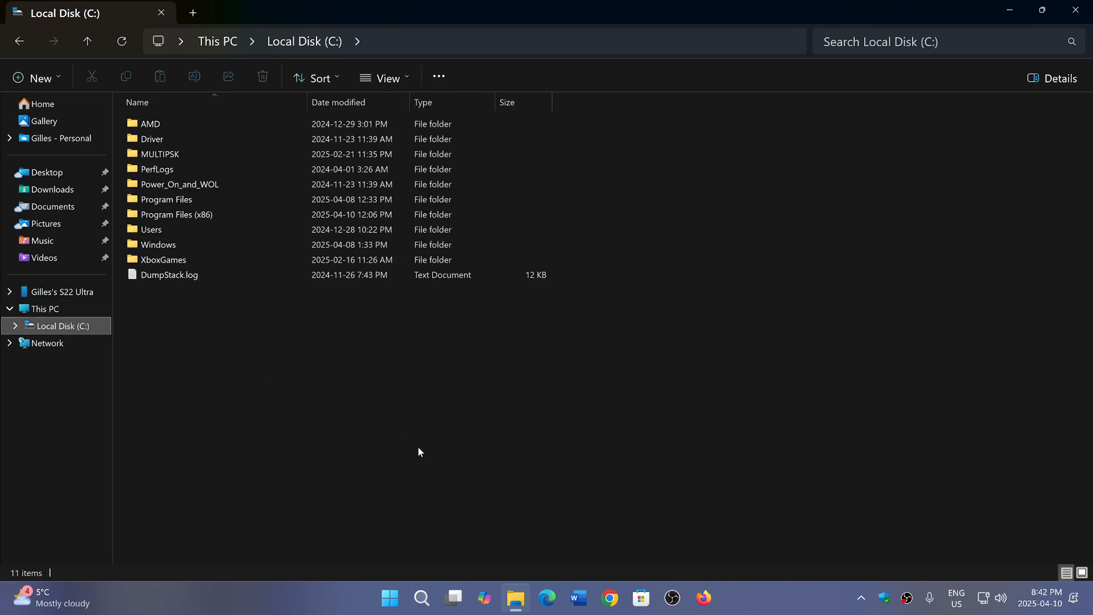
mouse_move(480, 459)
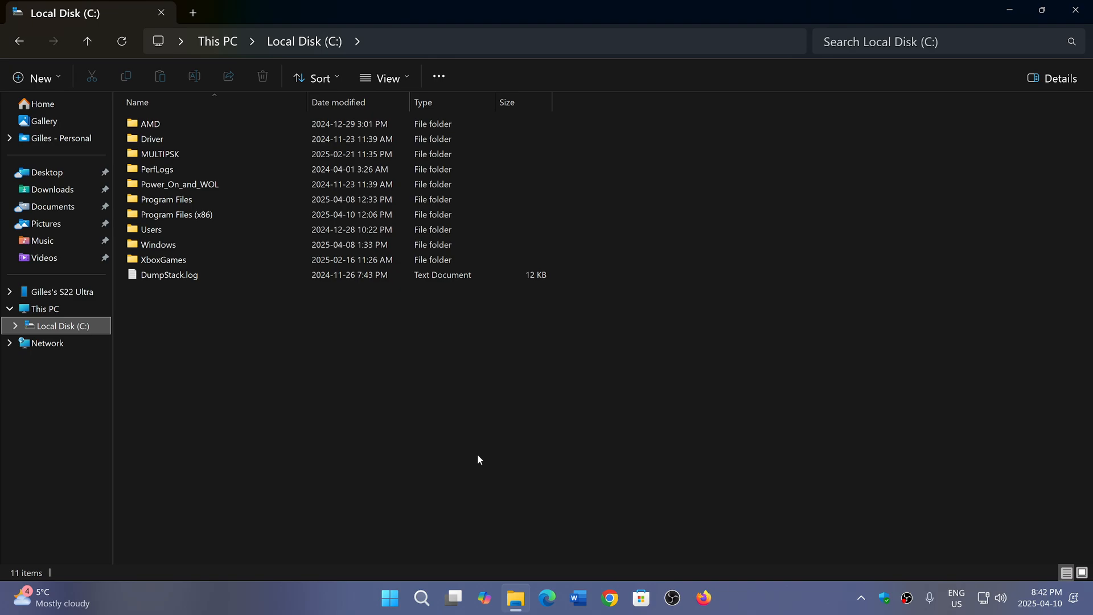
mouse_move(511, 431)
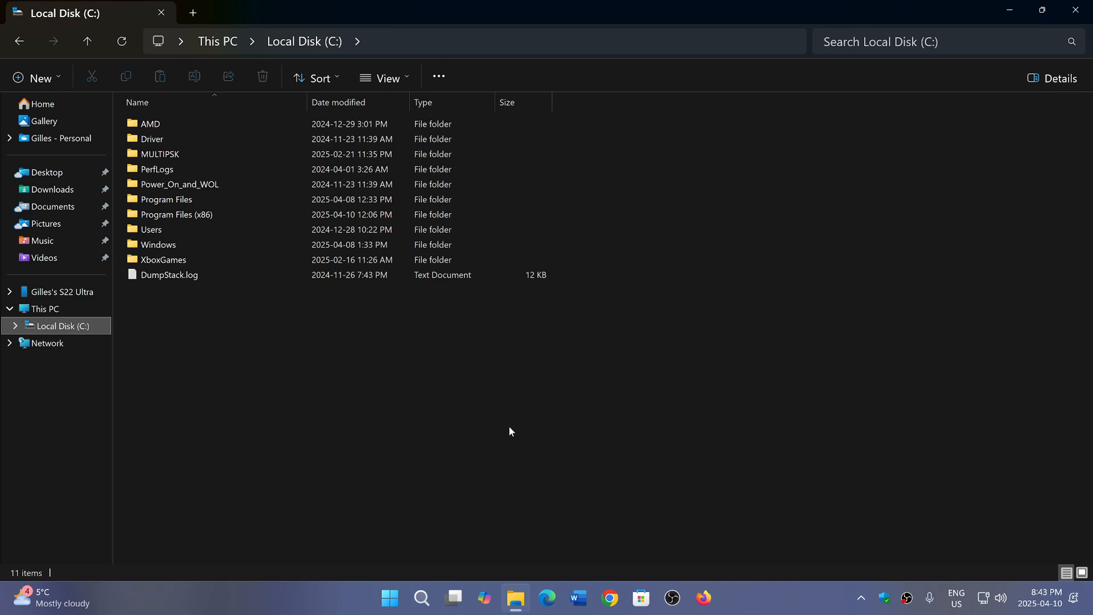
mouse_move(471, 495)
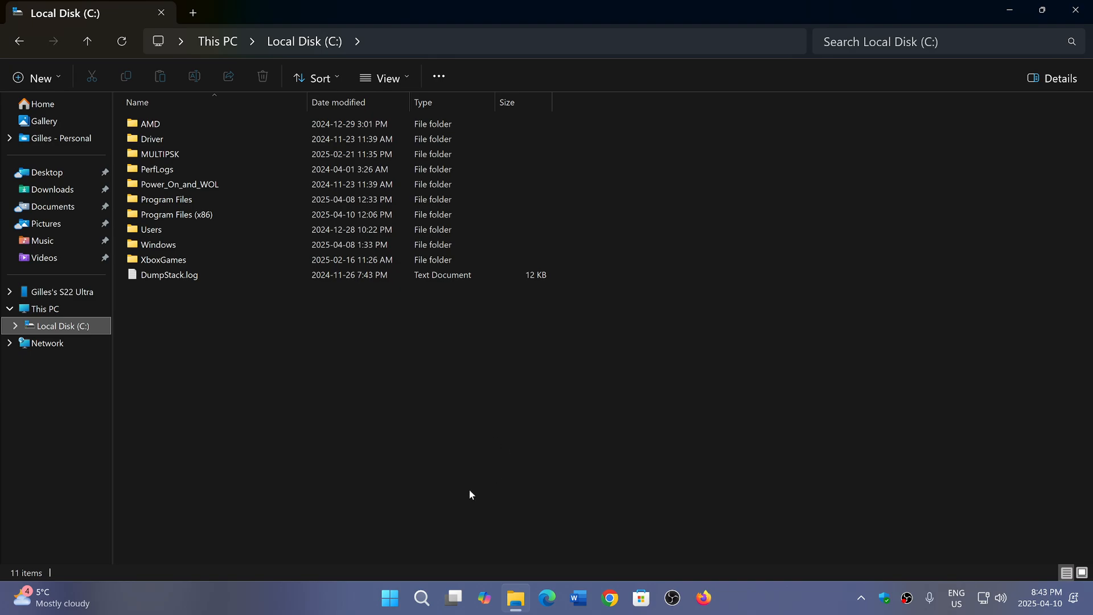
mouse_move(428, 590)
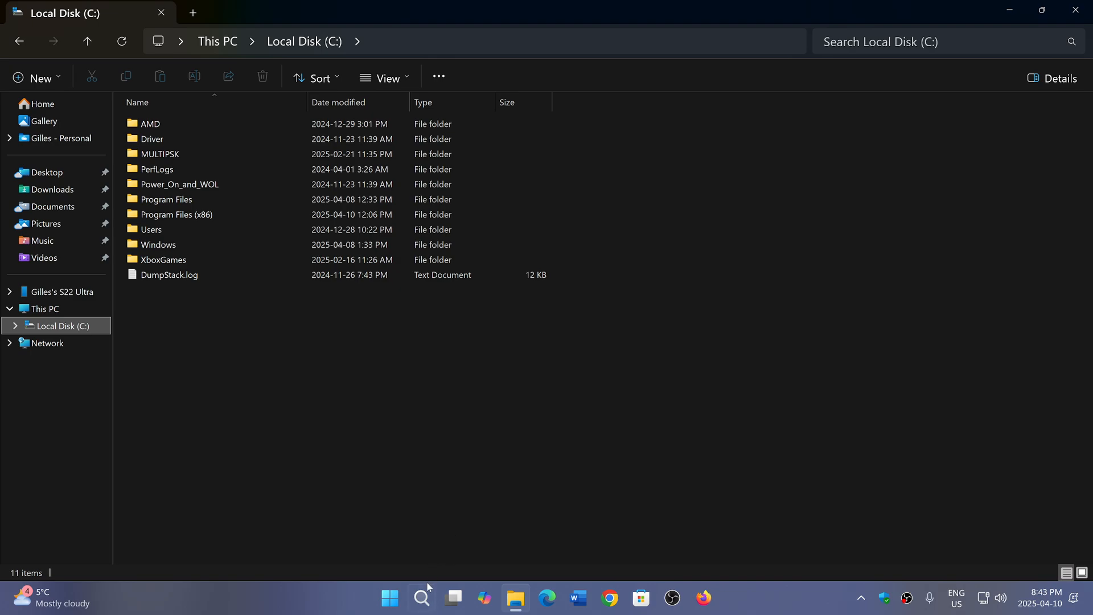
Search Windows for "windows fe" to surface 'Turn Windows features on or off'.
click(421, 597)
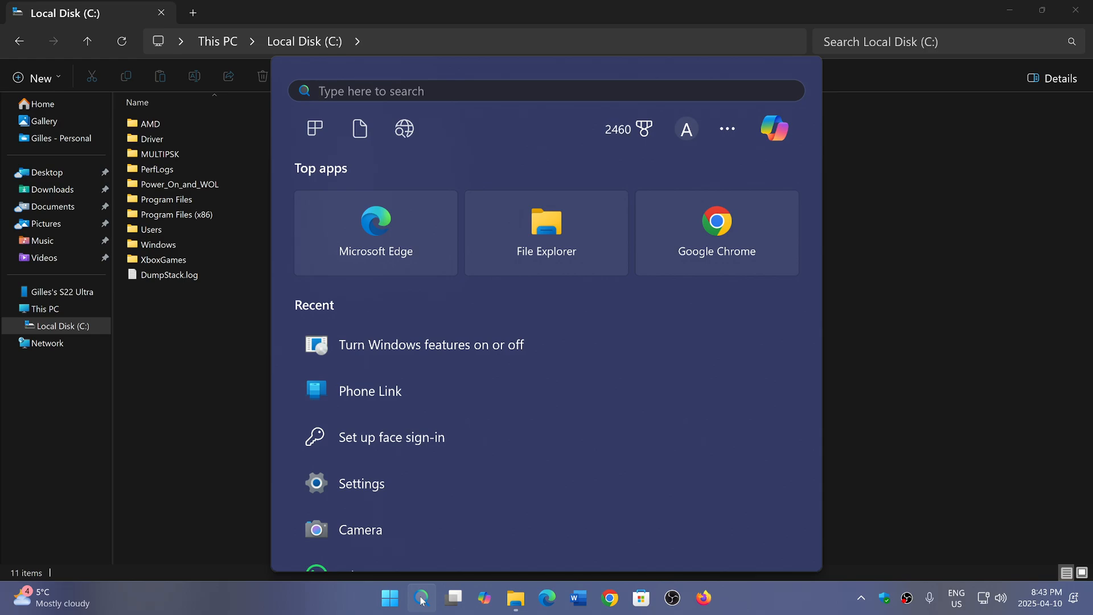
text(windows fe)
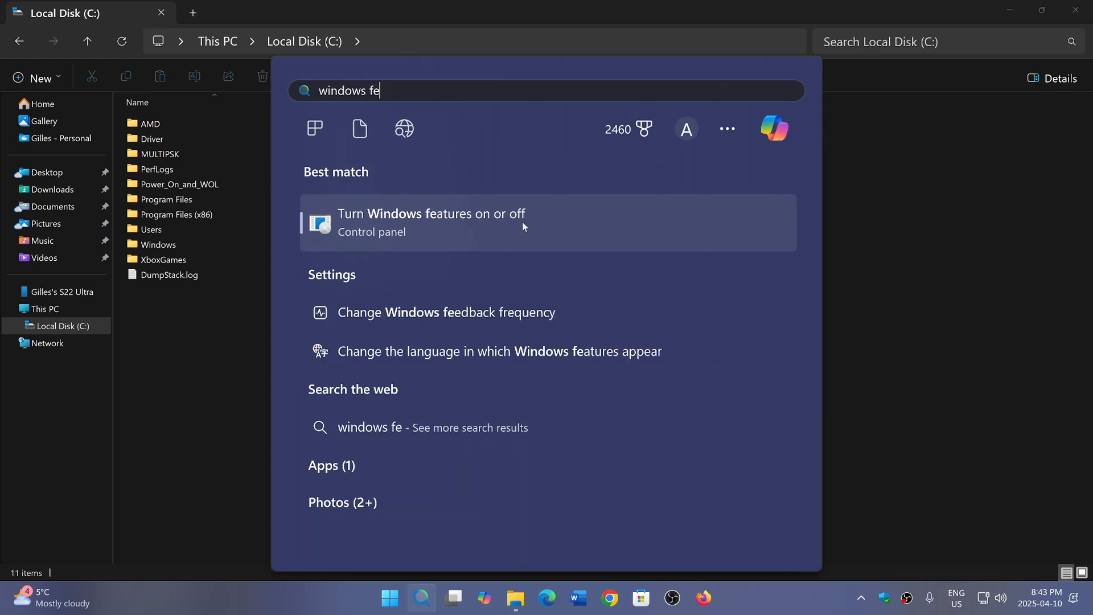
Show the Windows Features list maximized, confirming Internet Information Services is unchecked.
click(433, 222)
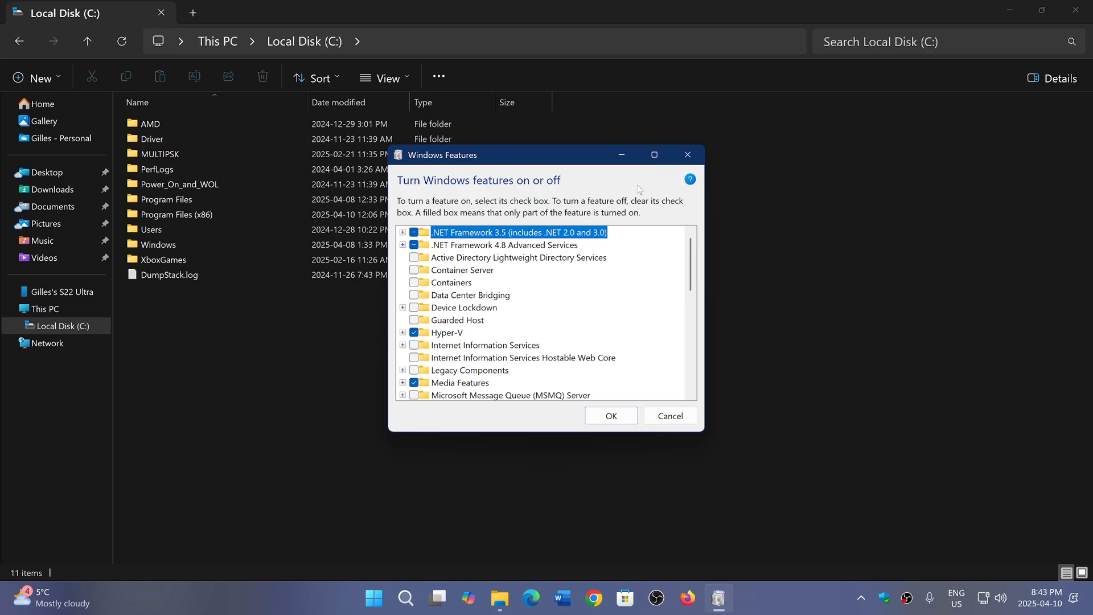
click(655, 155)
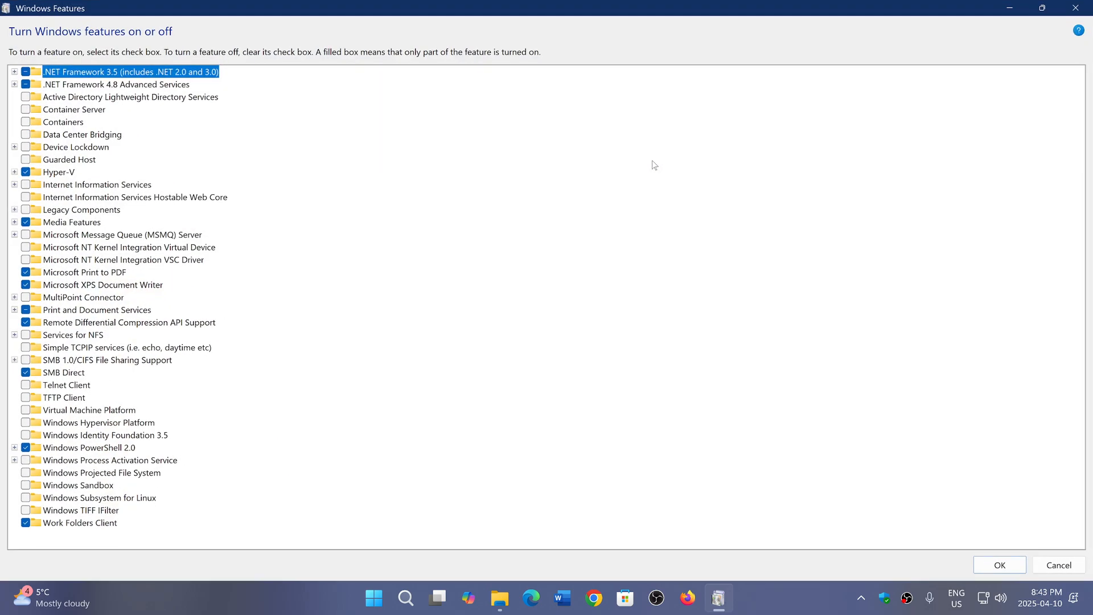
mouse_move(287, 217)
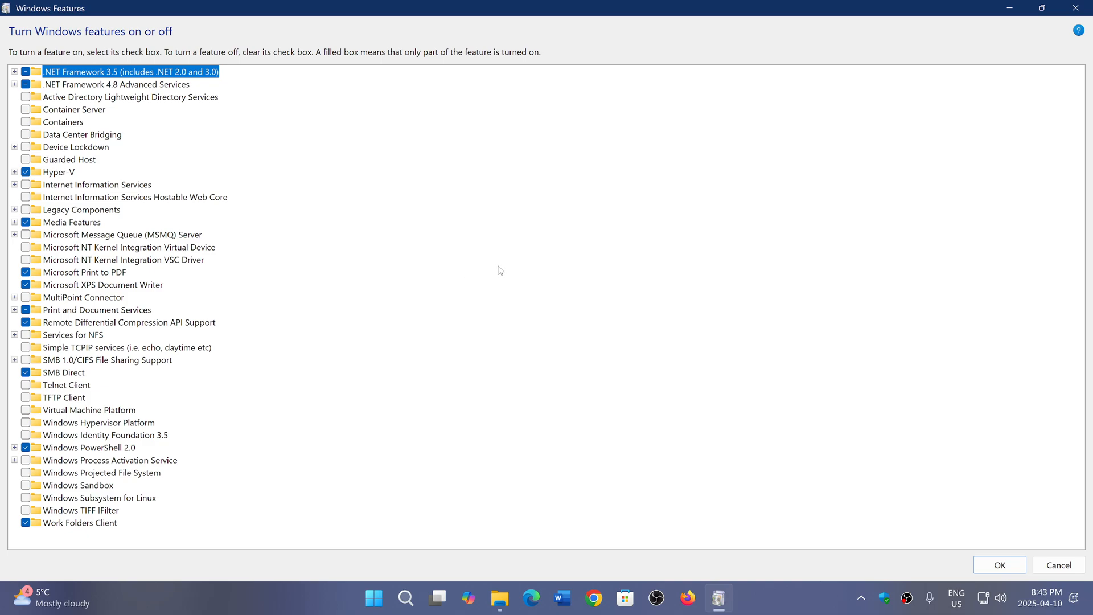
mouse_move(417, 319)
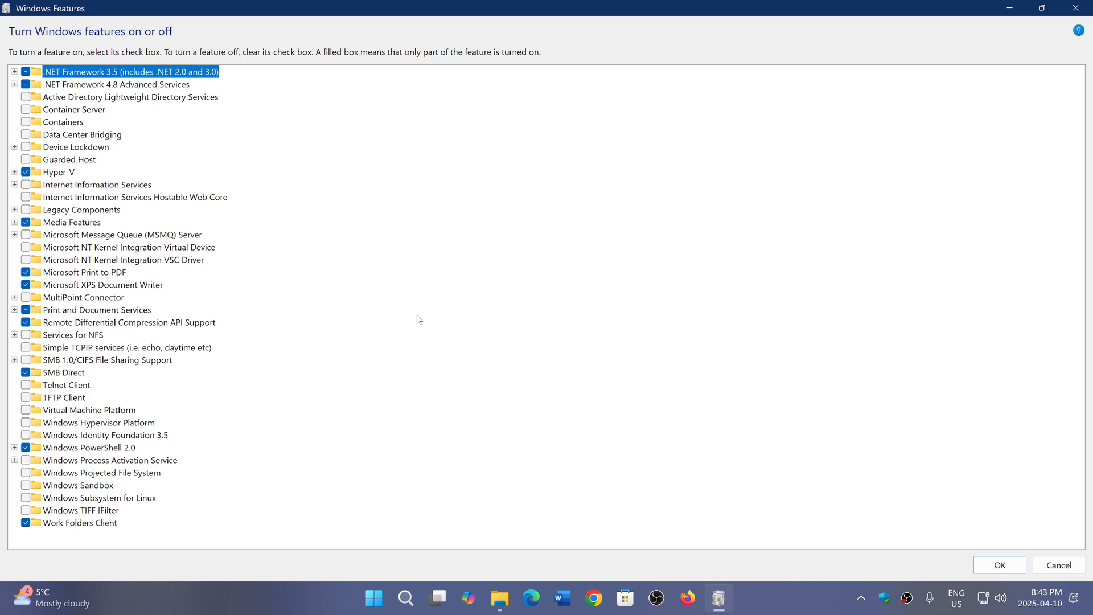
mouse_move(217, 199)
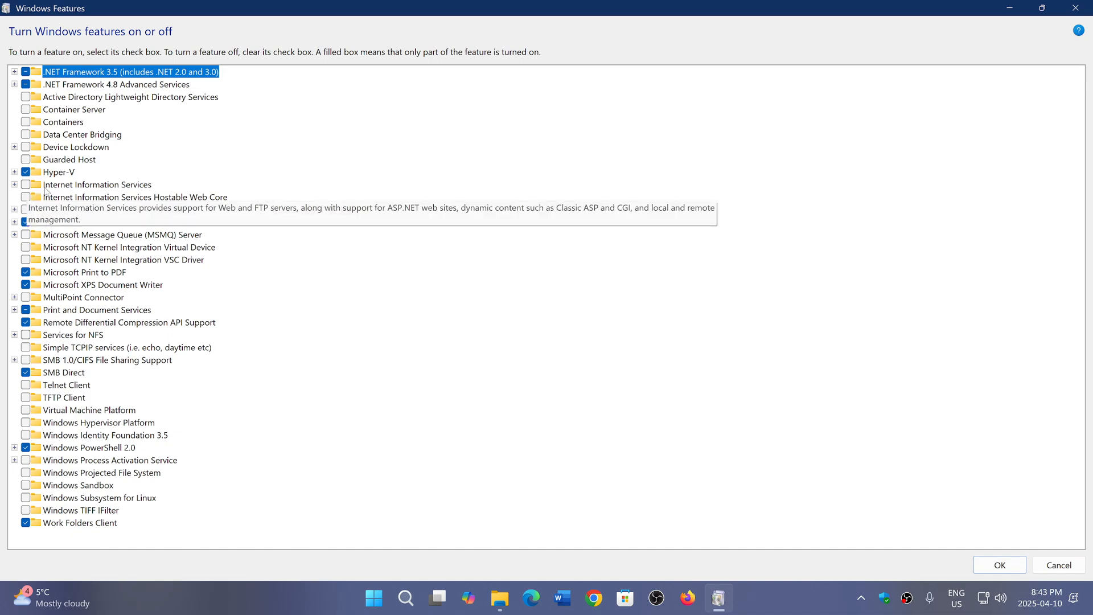
mouse_move(163, 192)
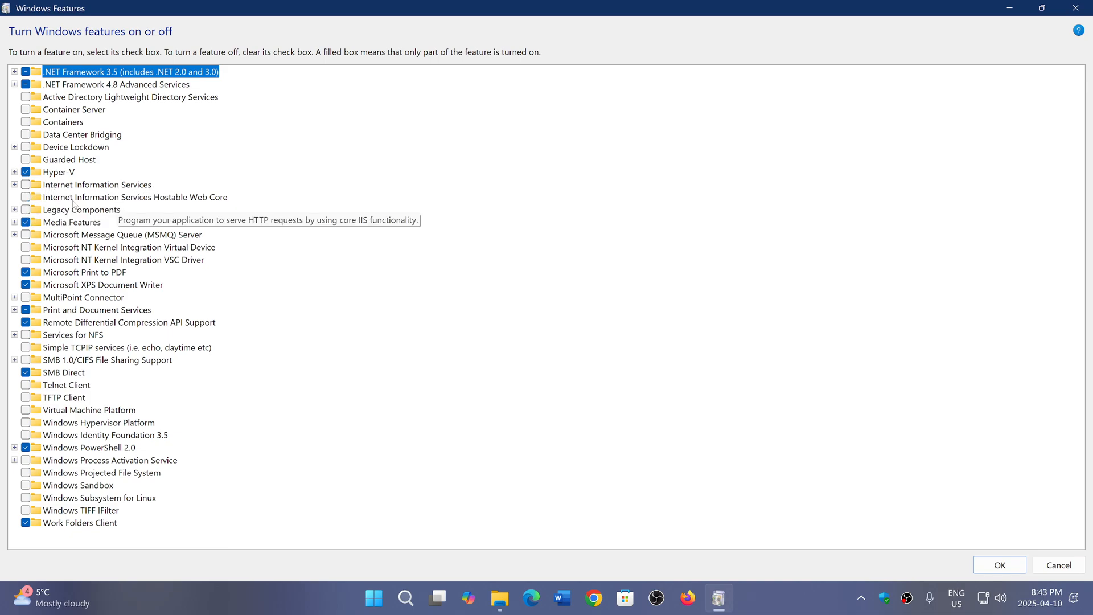
mouse_move(239, 210)
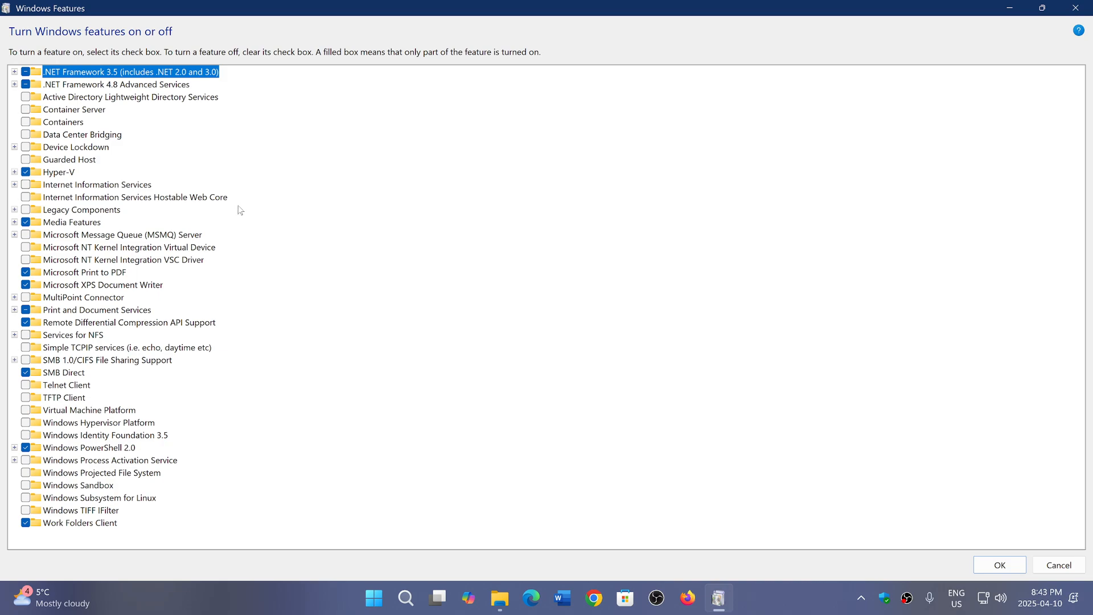
mouse_move(456, 239)
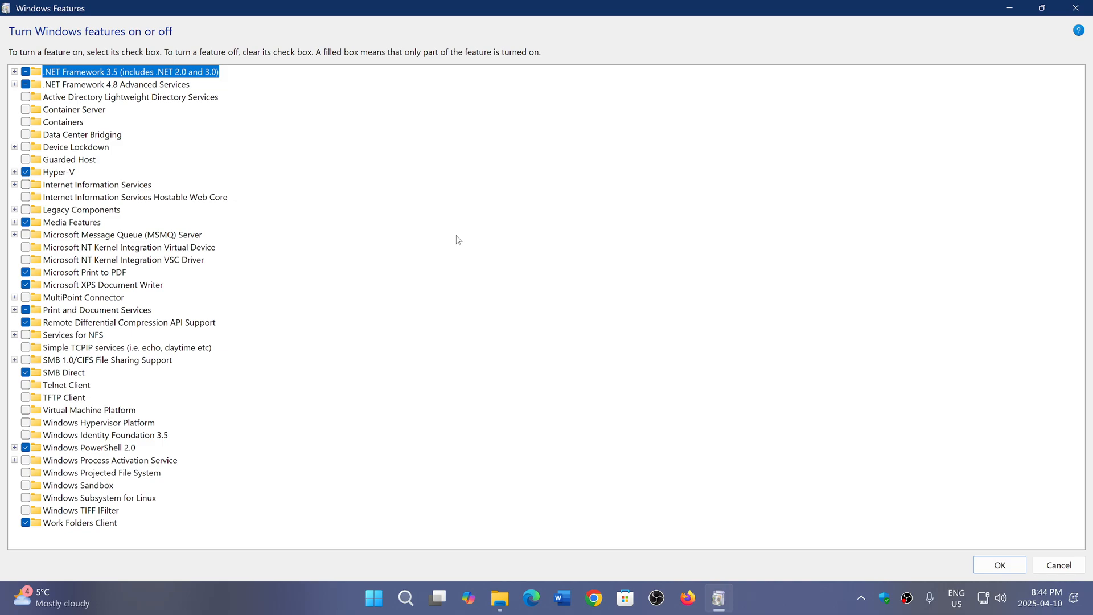
mouse_move(72, 175)
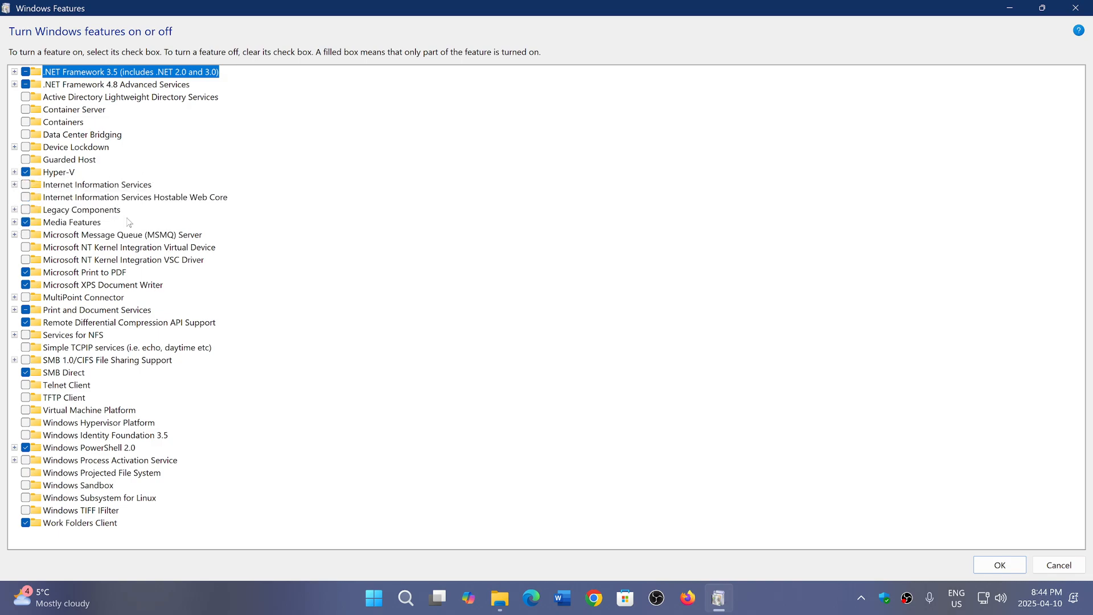
mouse_move(1074, 7)
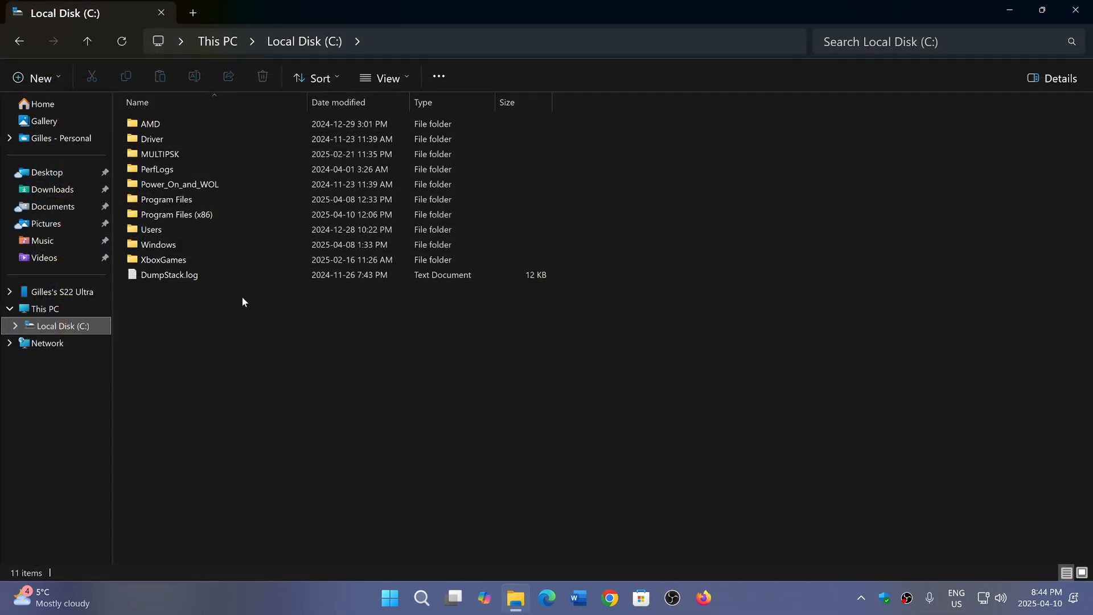
mouse_move(437, 473)
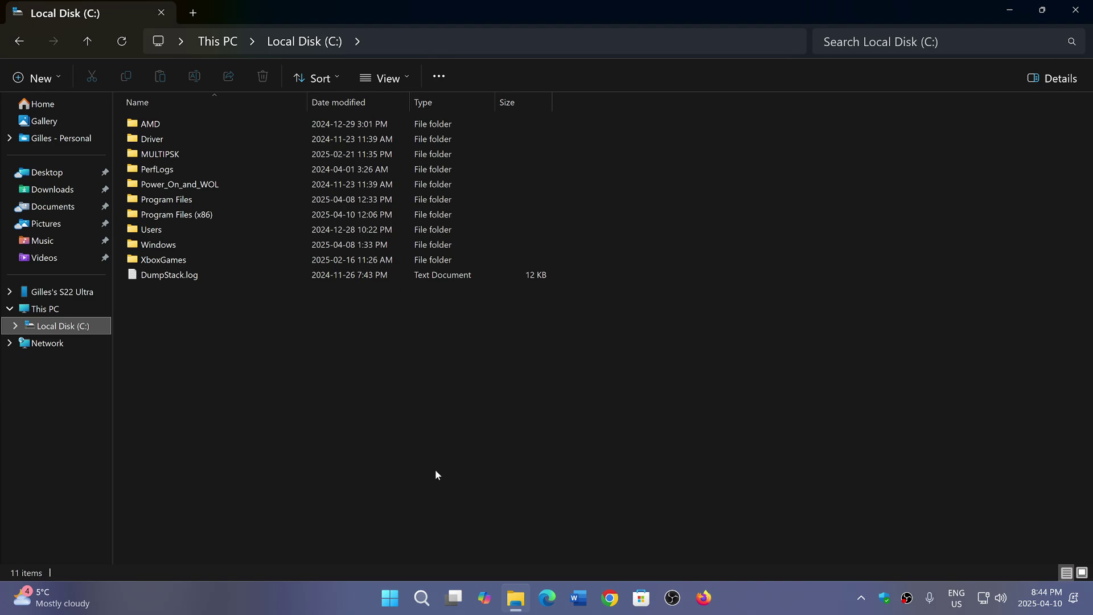
mouse_move(188, 449)
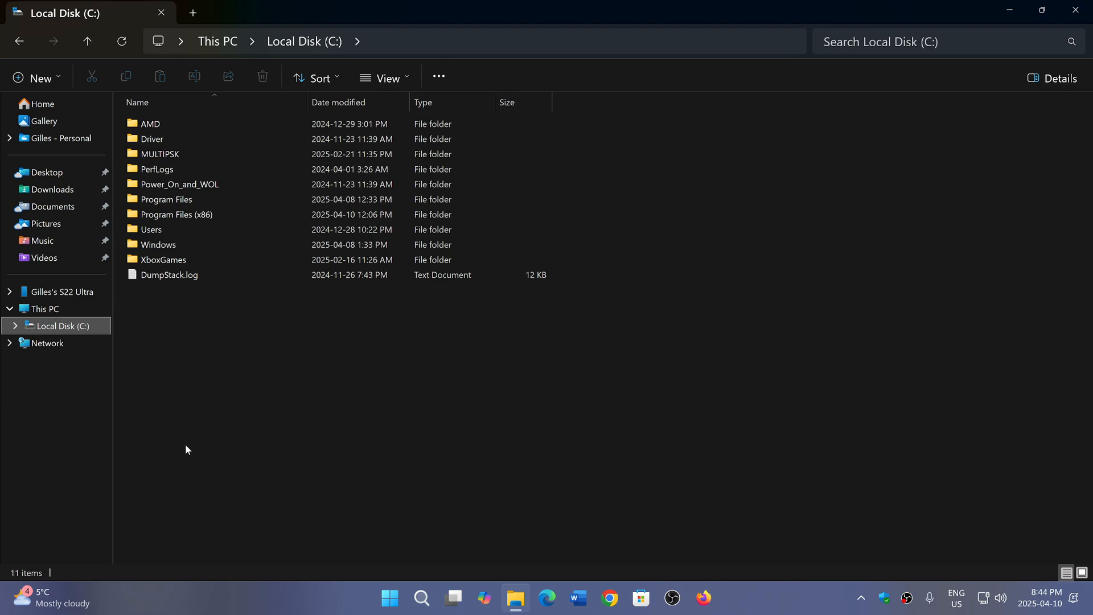
mouse_move(597, 307)
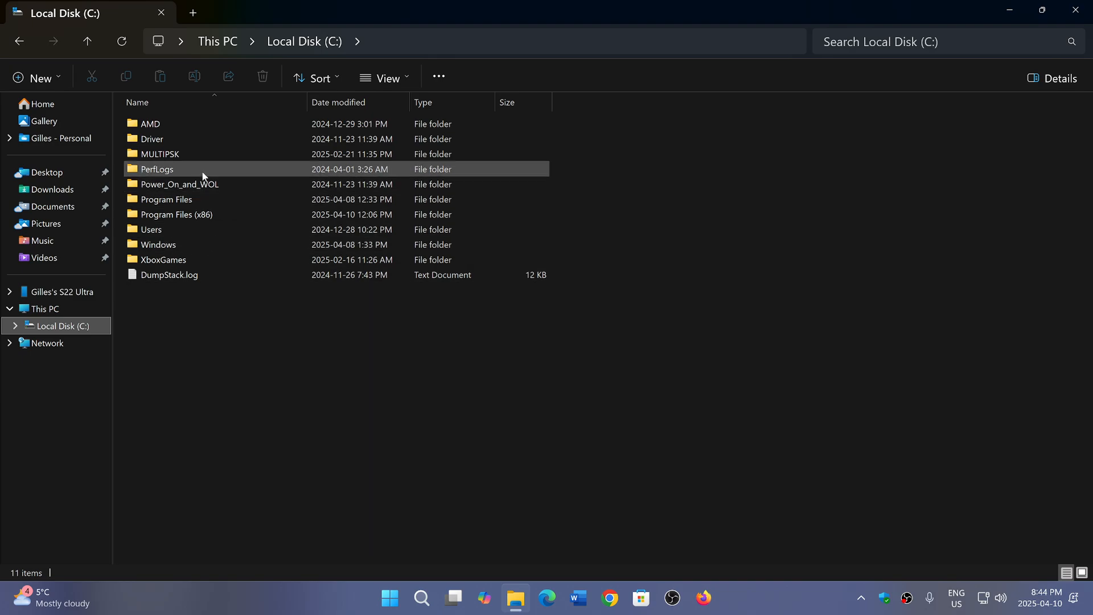
click(434, 500)
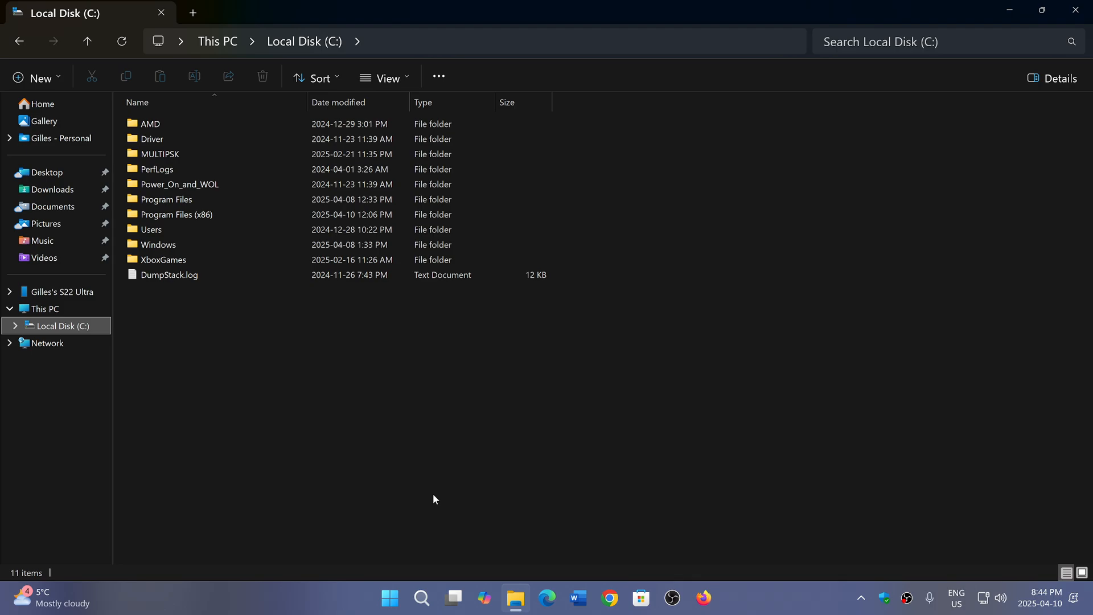
mouse_move(922, 17)
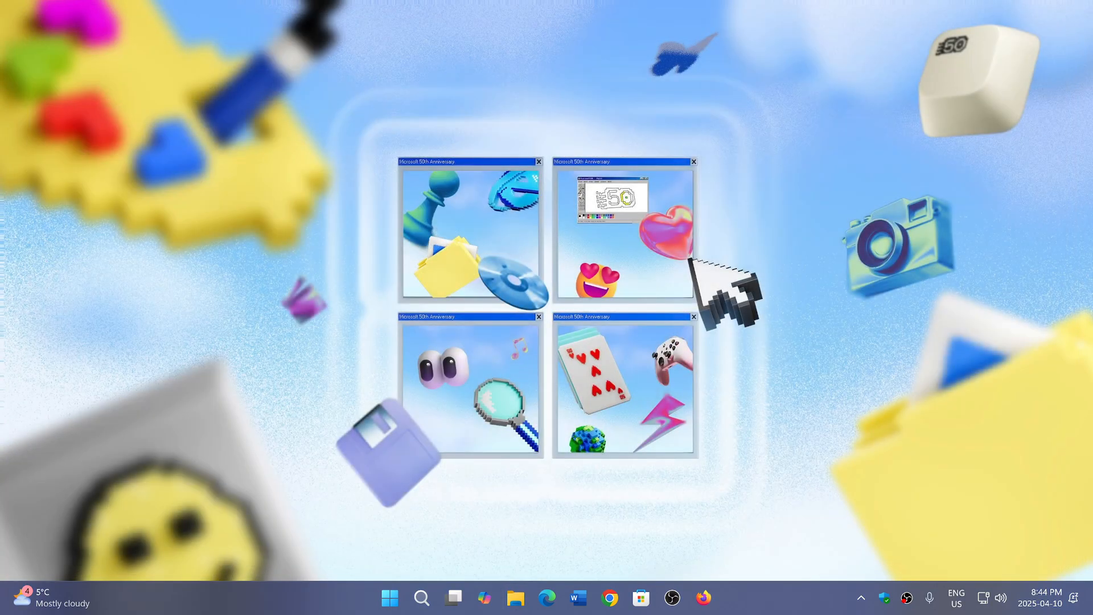
mouse_move(794, 601)
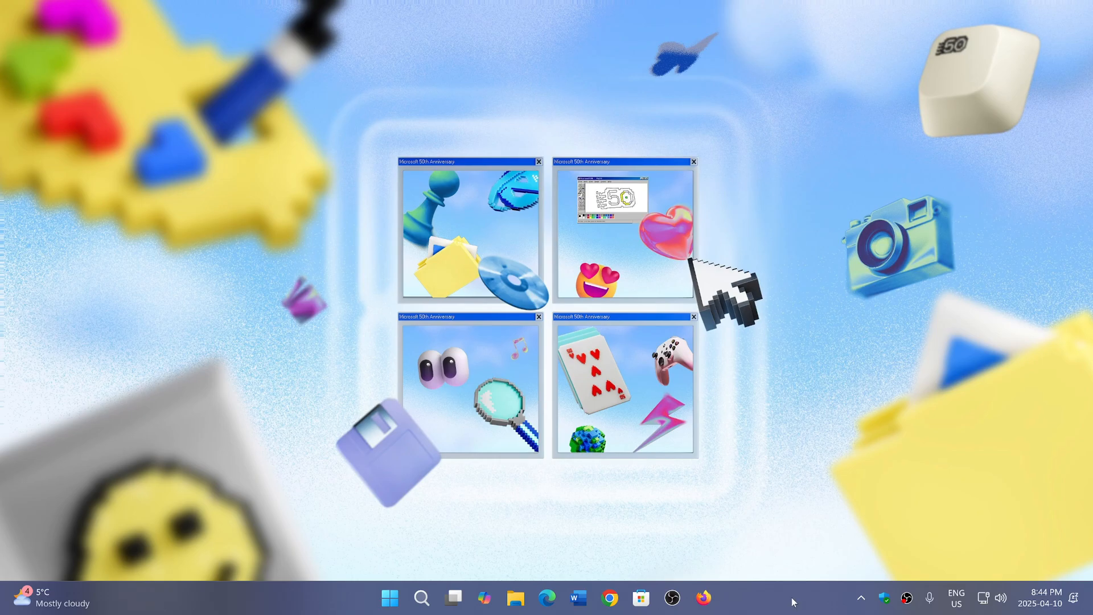